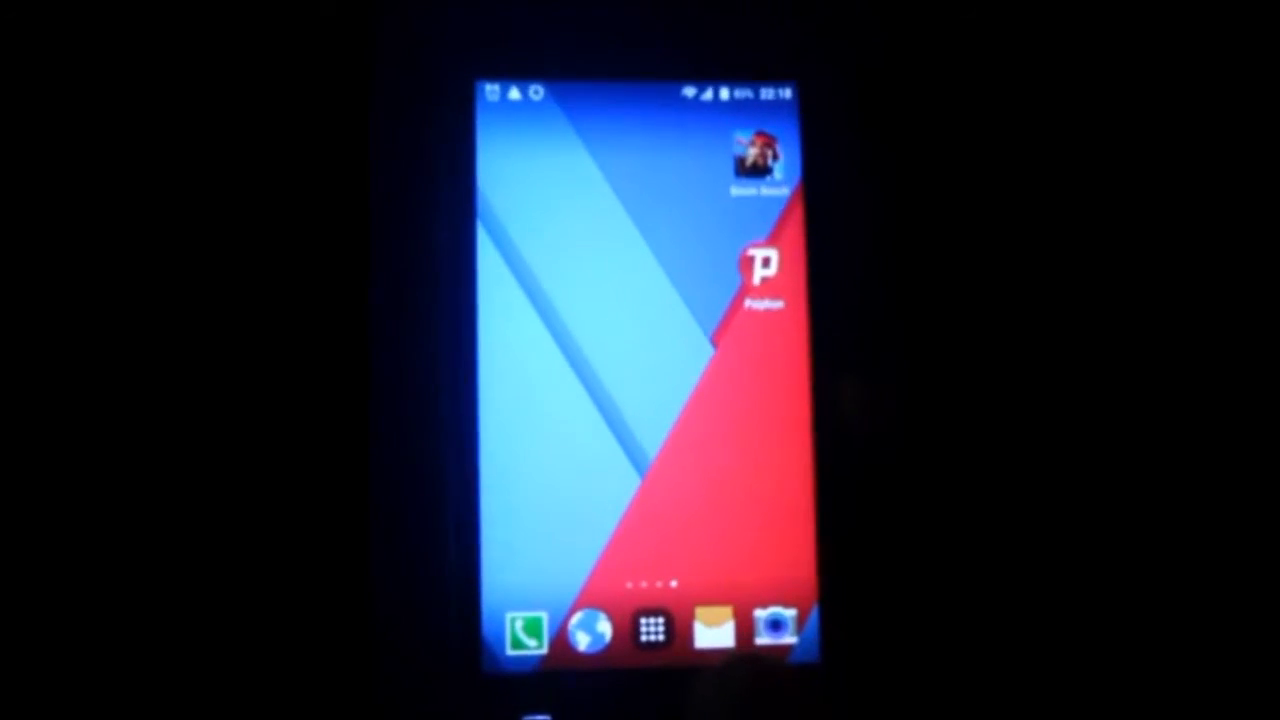
Open the launcher's app drawer from the dock to show all installed apps
left_click(651, 629)
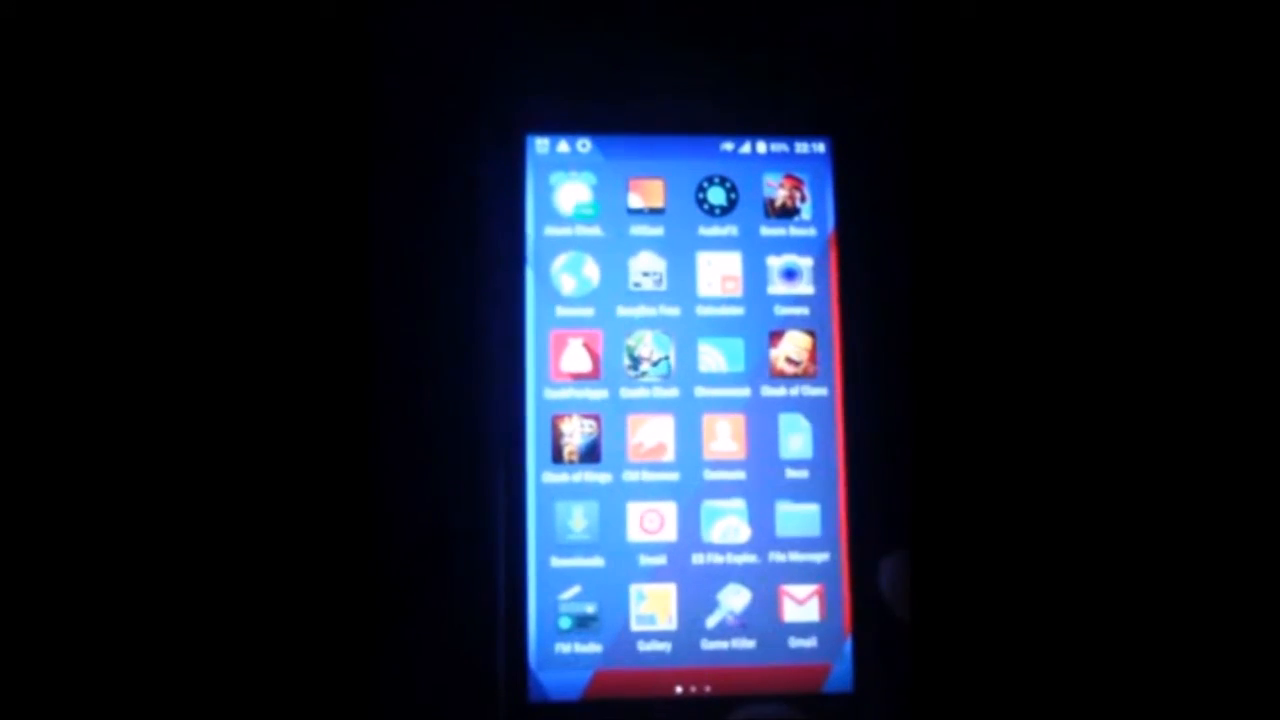